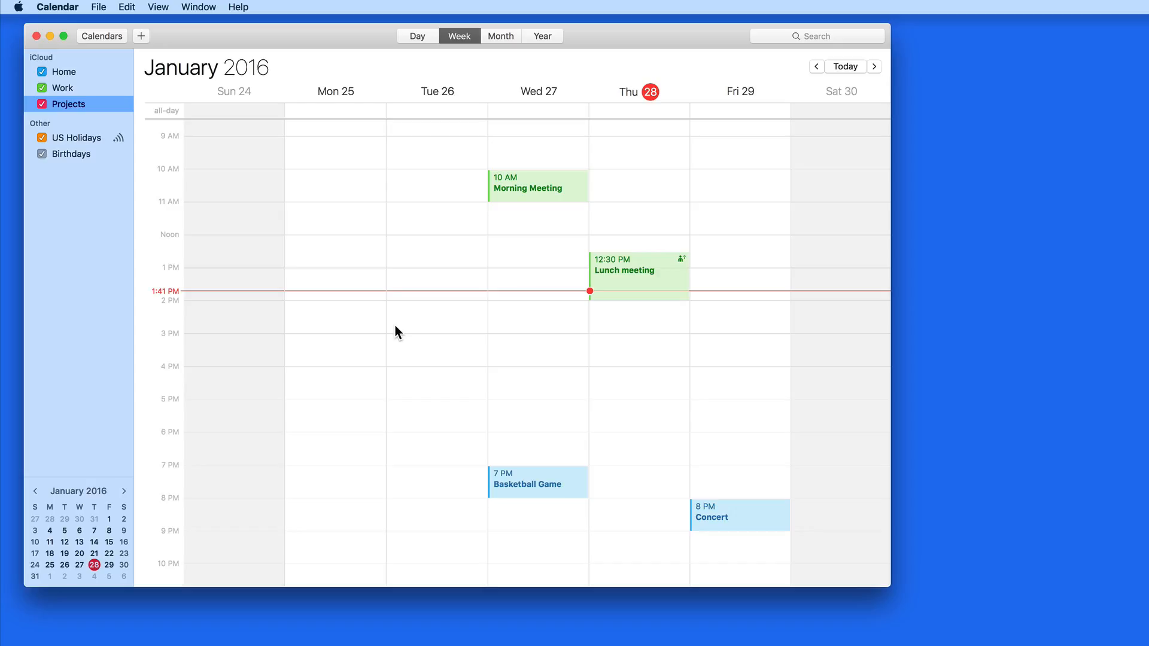
mouse_move(82, 118)
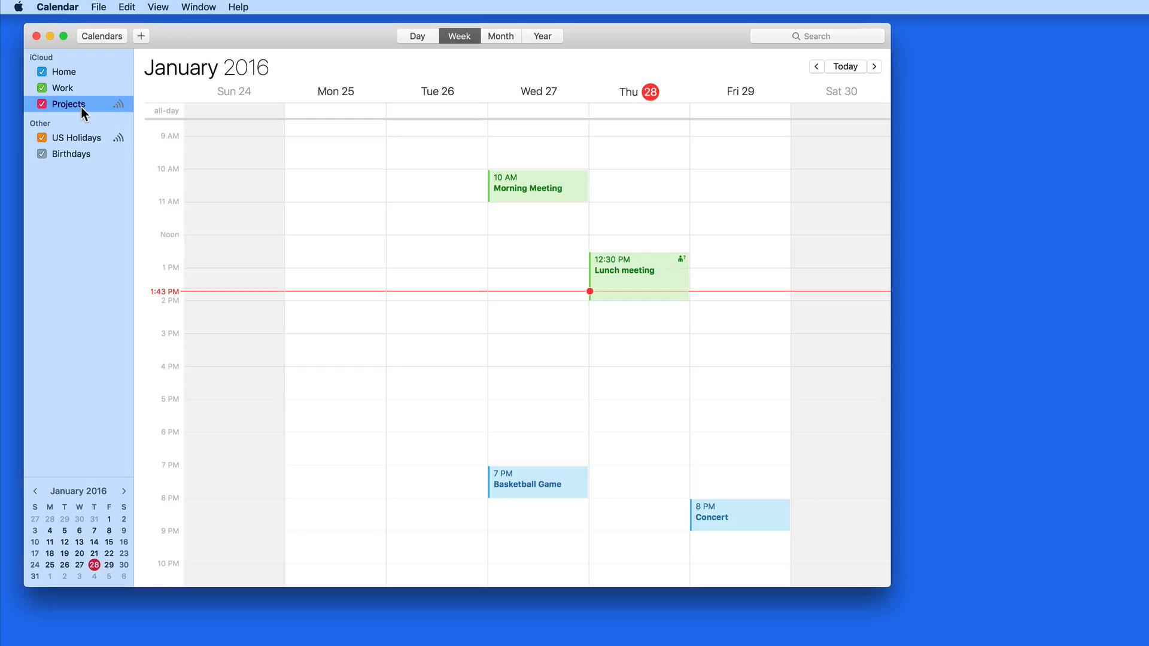
- Bring up Sharing Settings for the Projects calendar from its sidebar menu
right_click(68, 103)
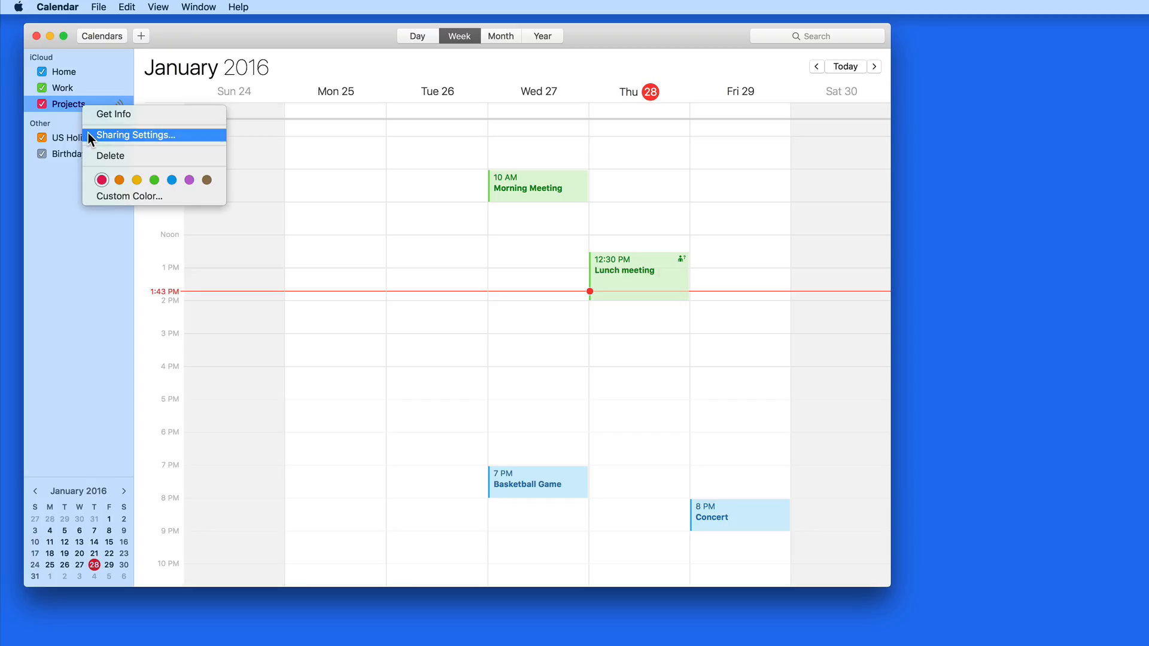
click(125, 7)
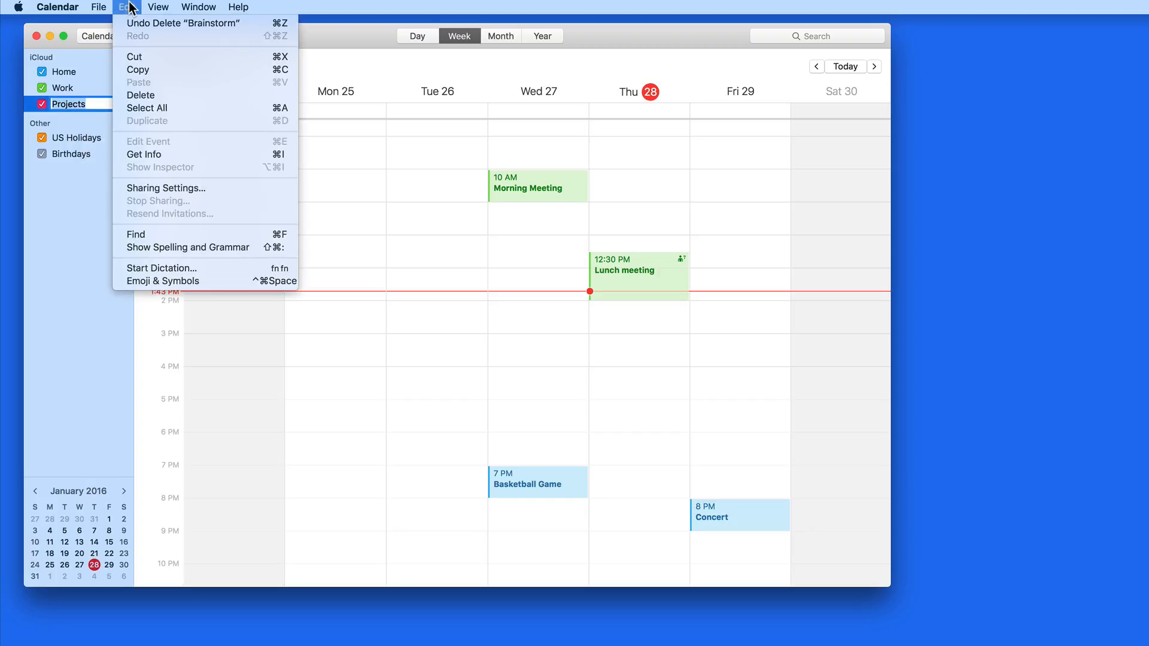
mouse_move(165, 187)
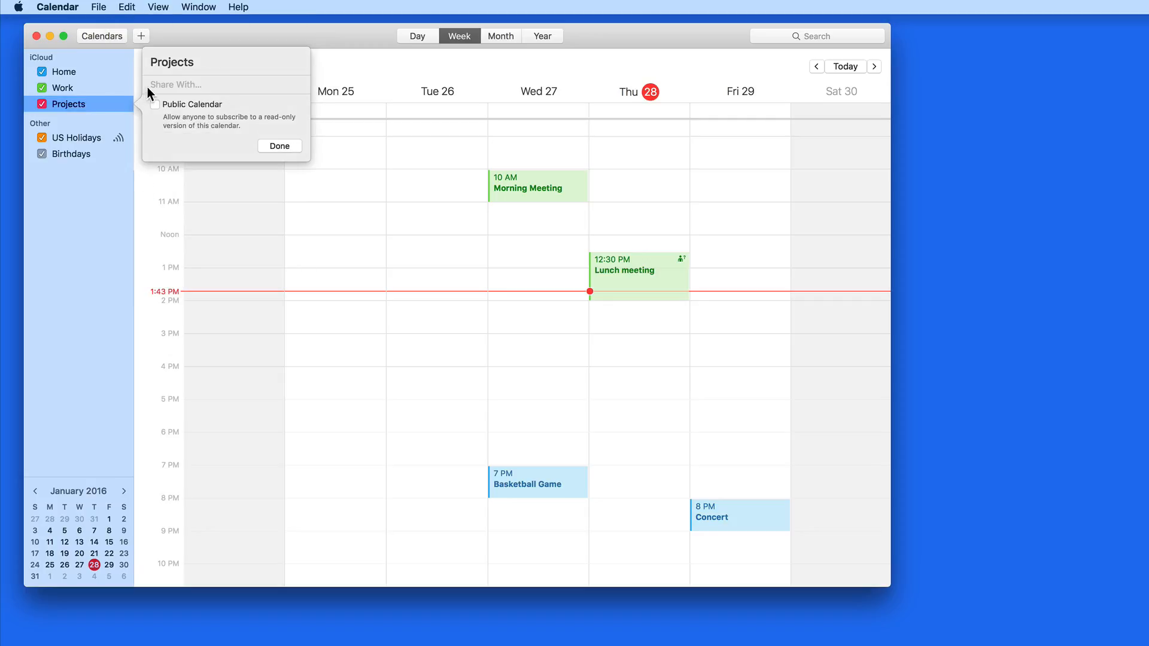
click(228, 84)
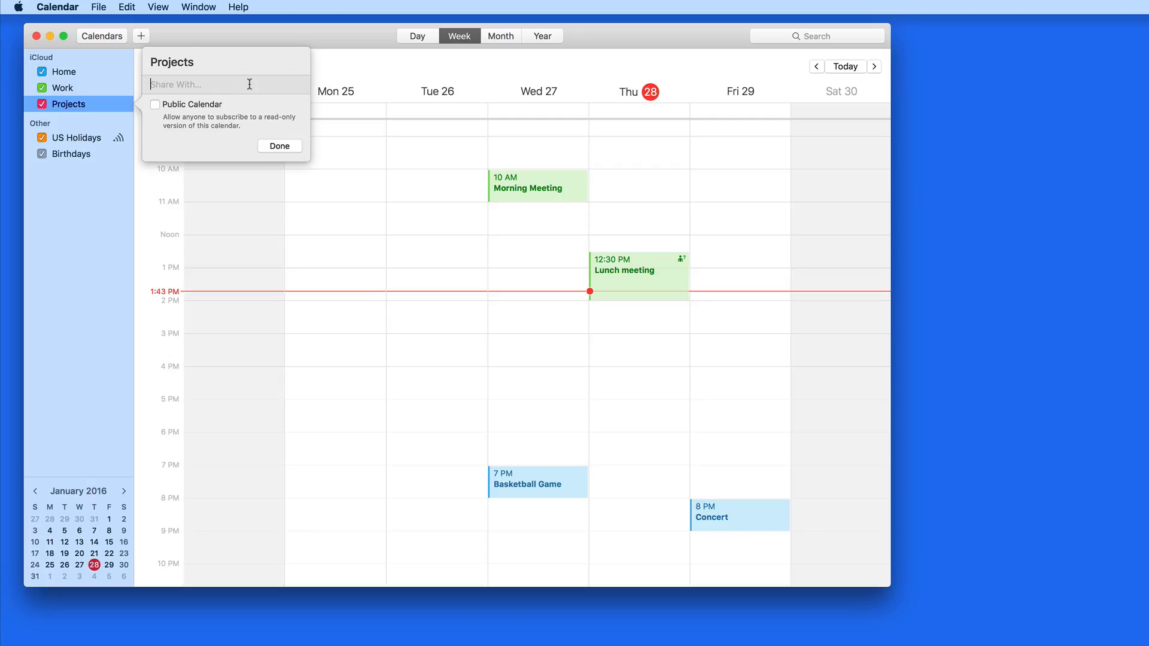
text(Mike B)
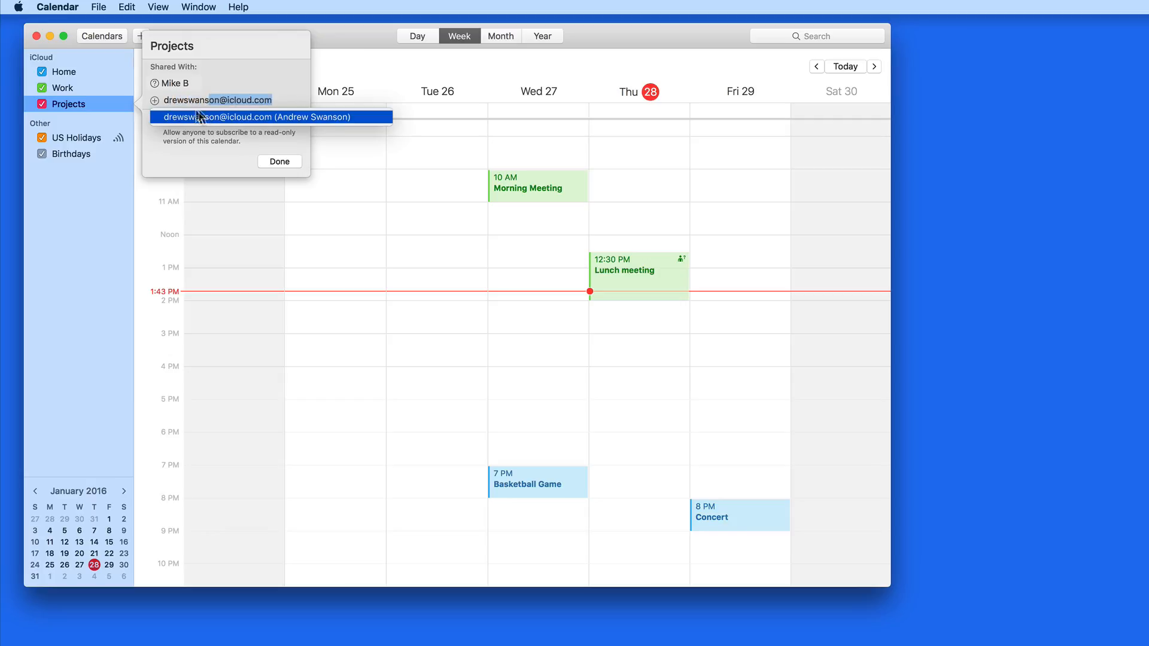
click(256, 116)
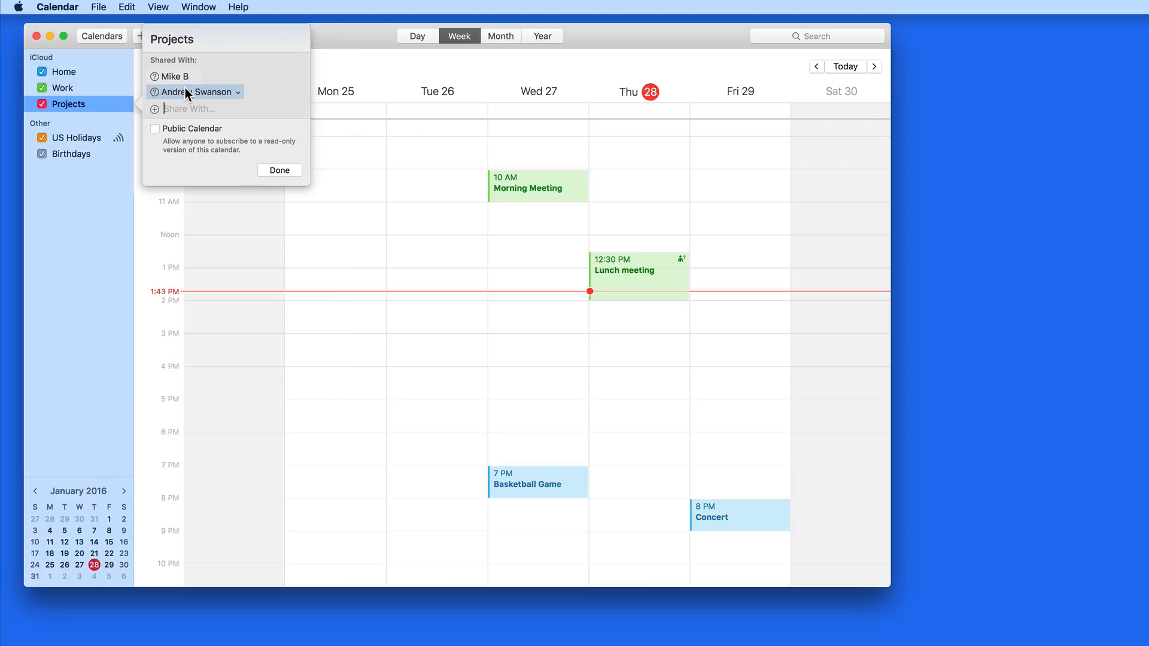
- Select the added contact and change their access permission level
click(237, 93)
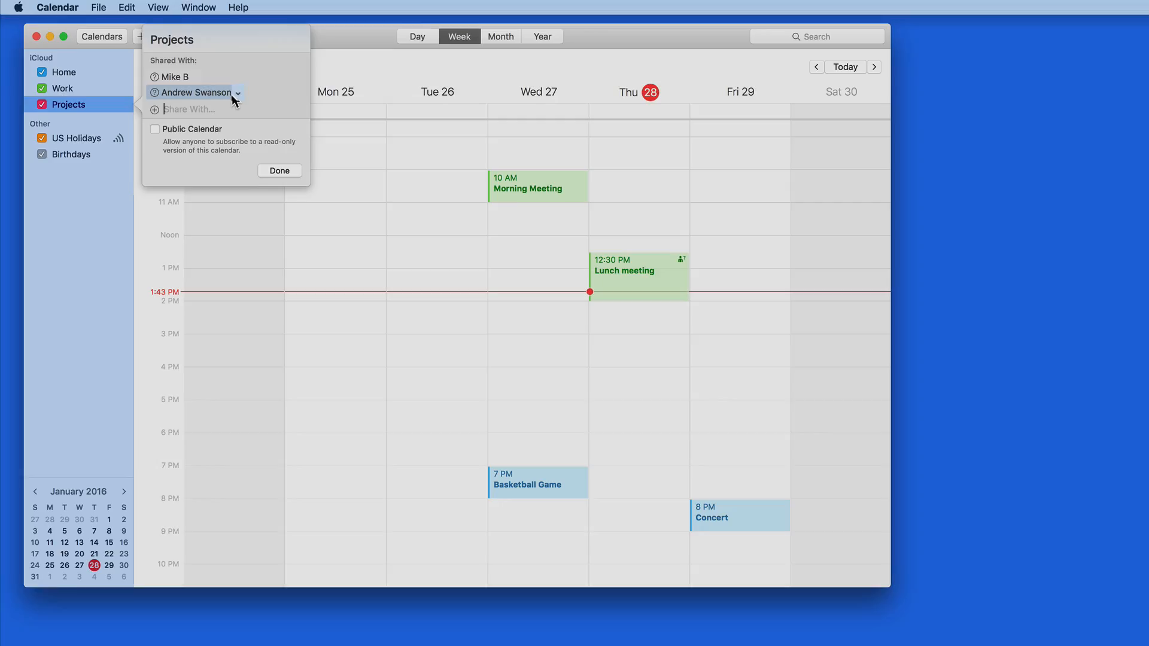
click(235, 92)
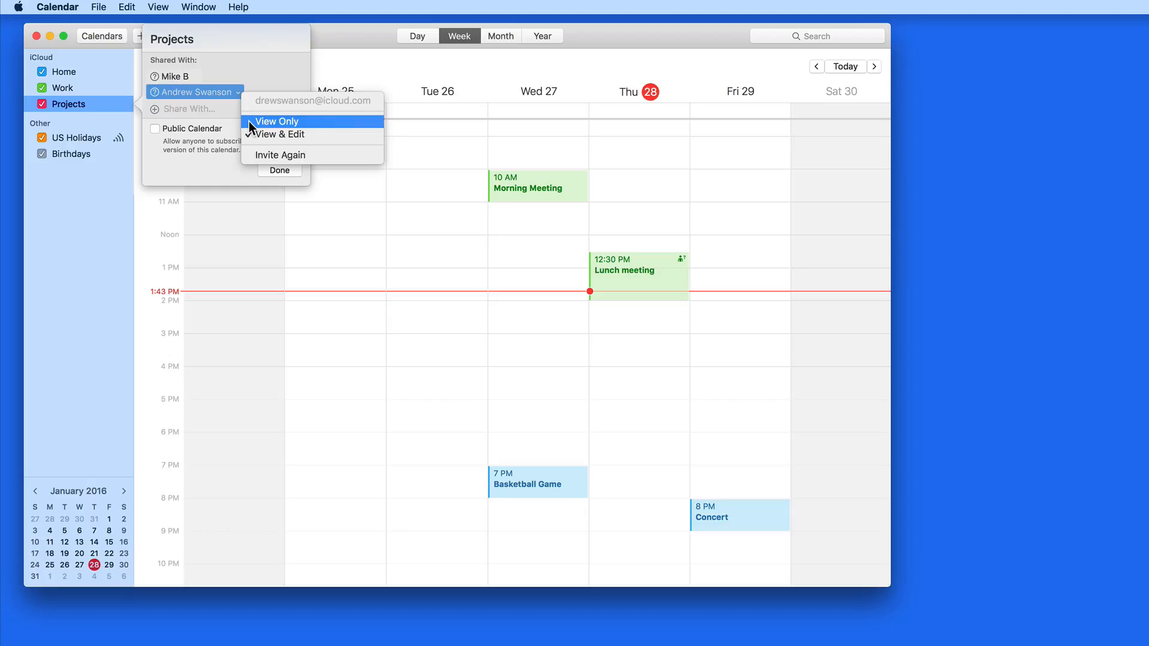
click(276, 120)
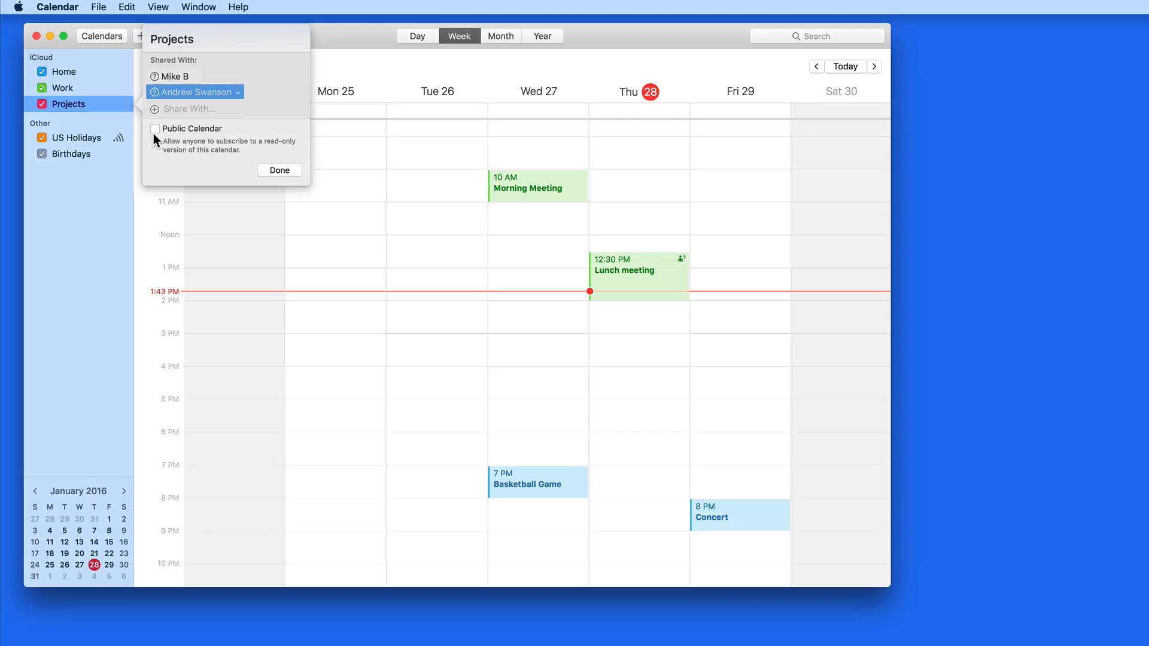
- Tick Public Calendar for Projects and finish with Done
click(154, 129)
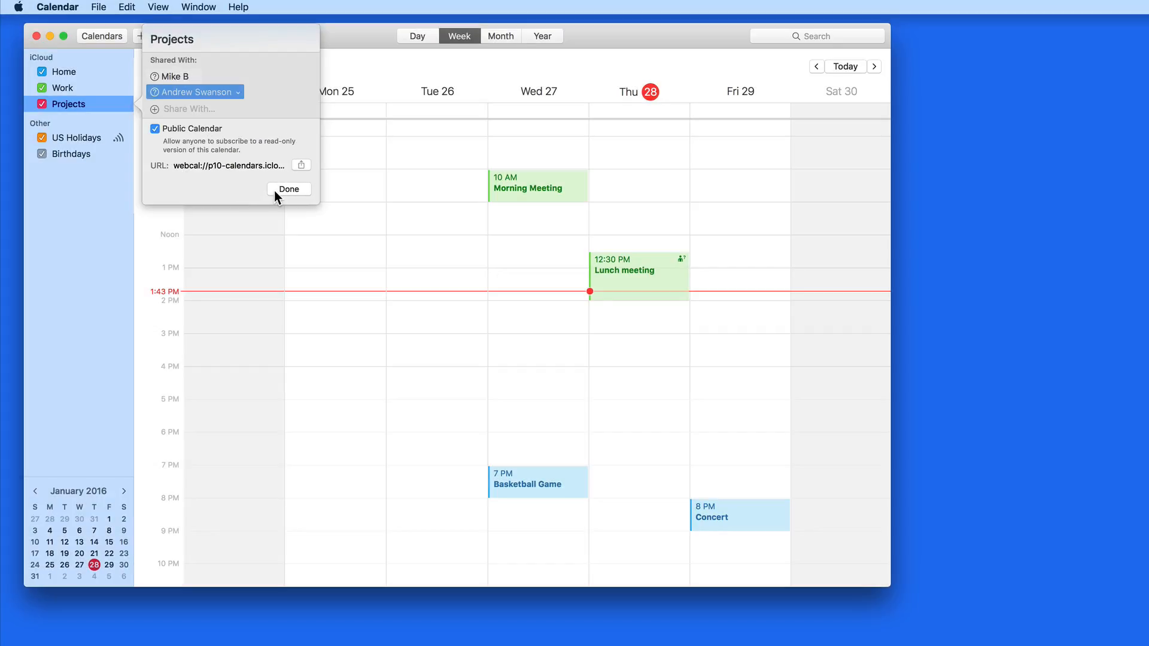
click(288, 189)
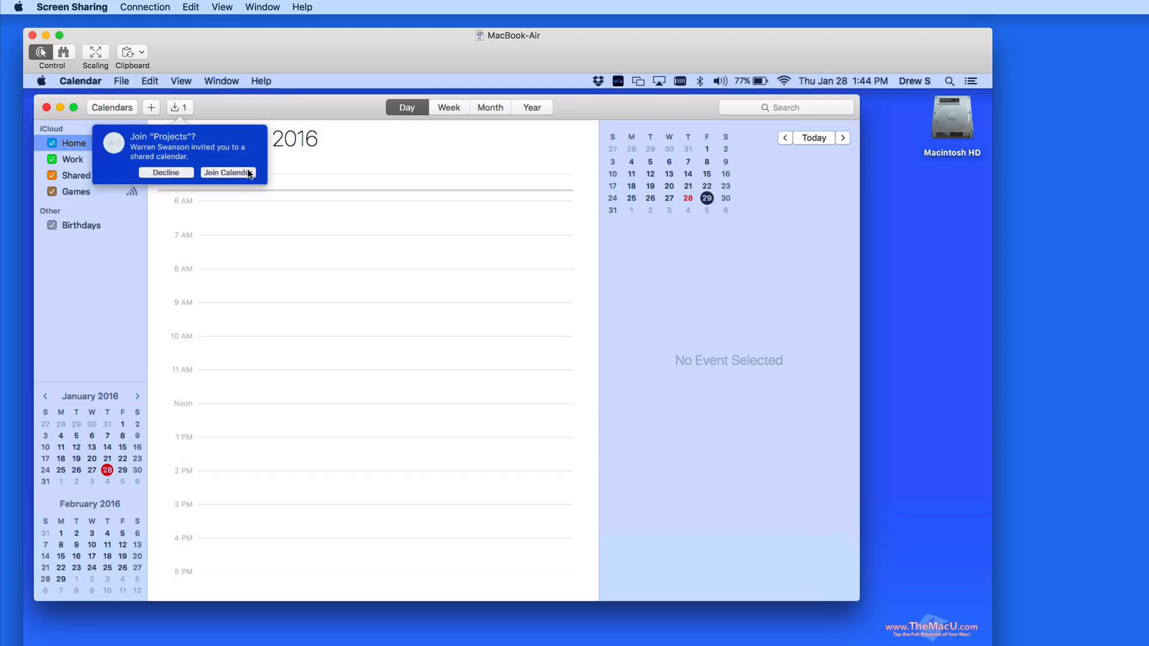
- On the remote Mac join Projects and create a 9 AM Brainstorm event on January 29
click(226, 173)
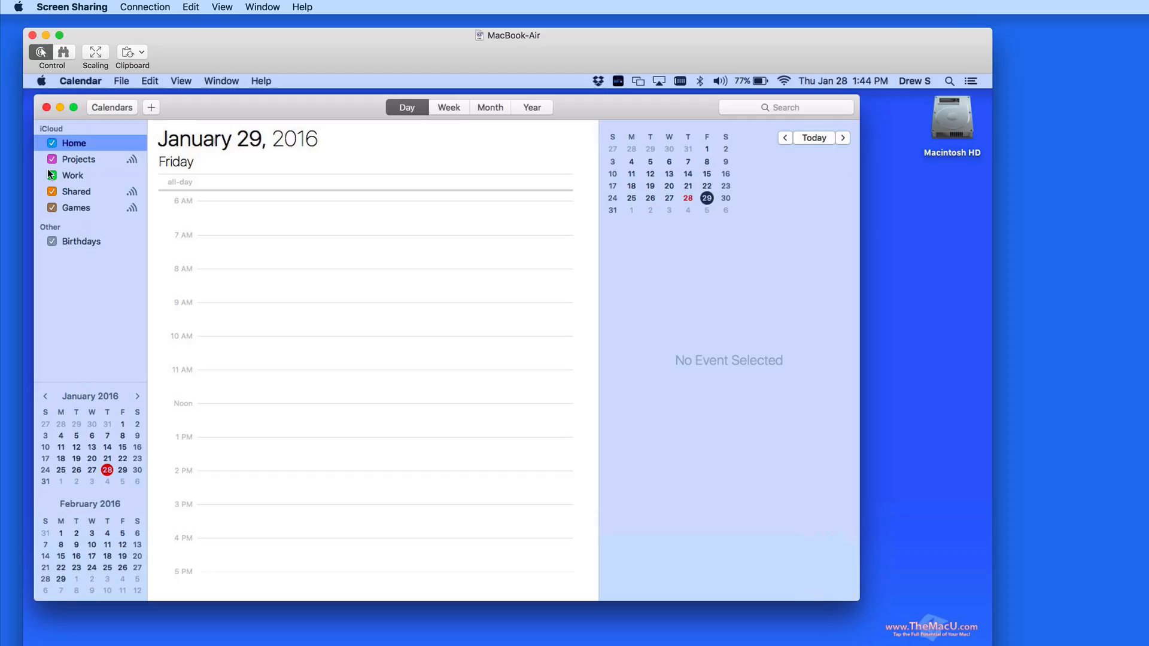
click(79, 159)
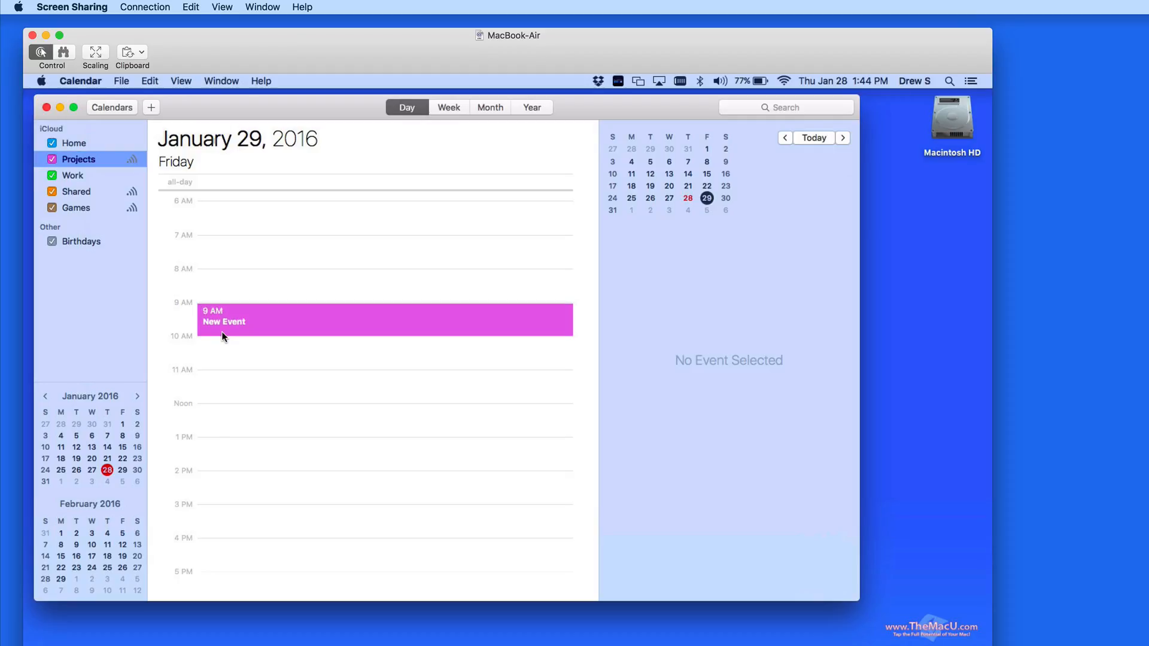
click(314, 328)
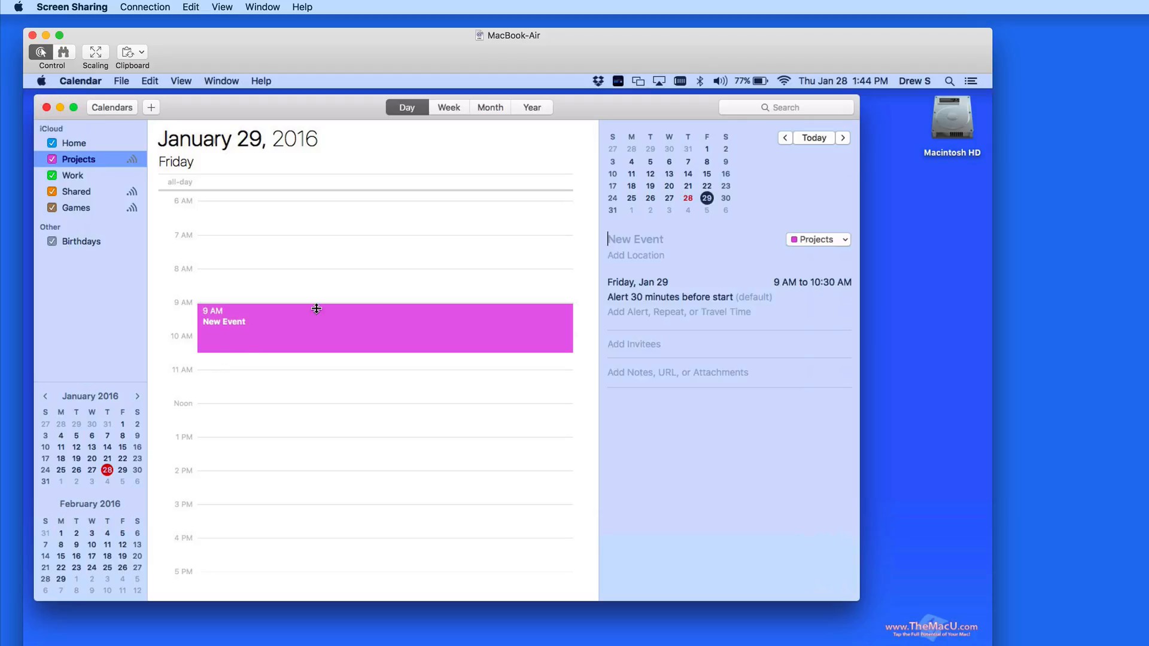
text(Brainstorm)
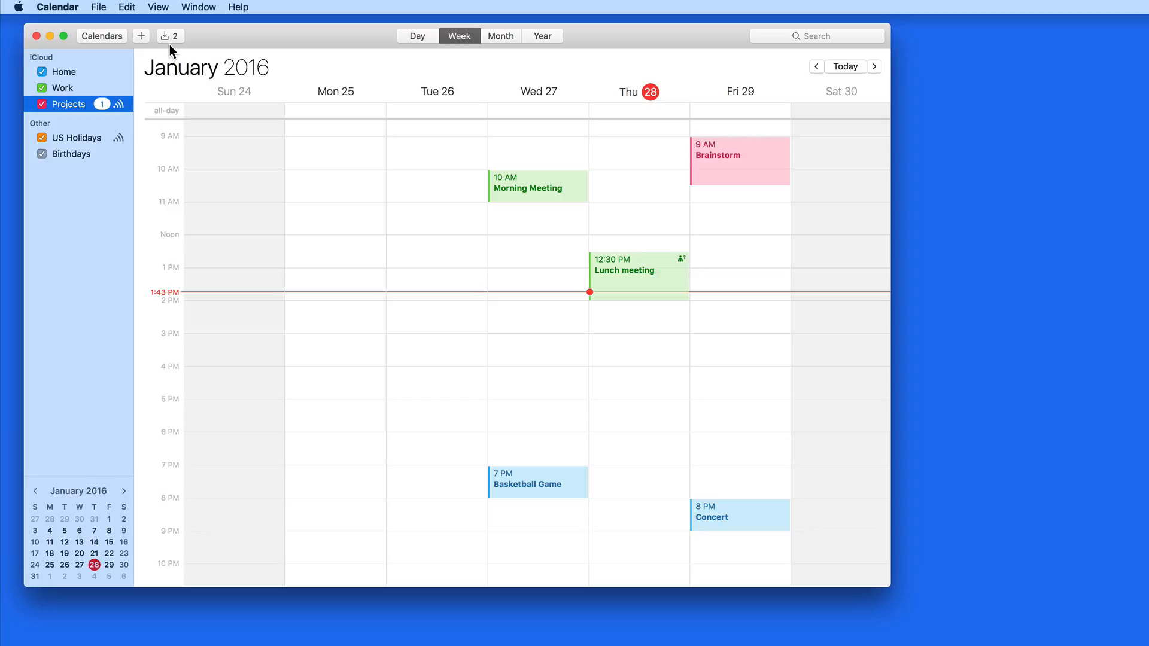
- Acknowledge the notification that the contact joined Projects, then reopen Projects' options
click(165, 35)
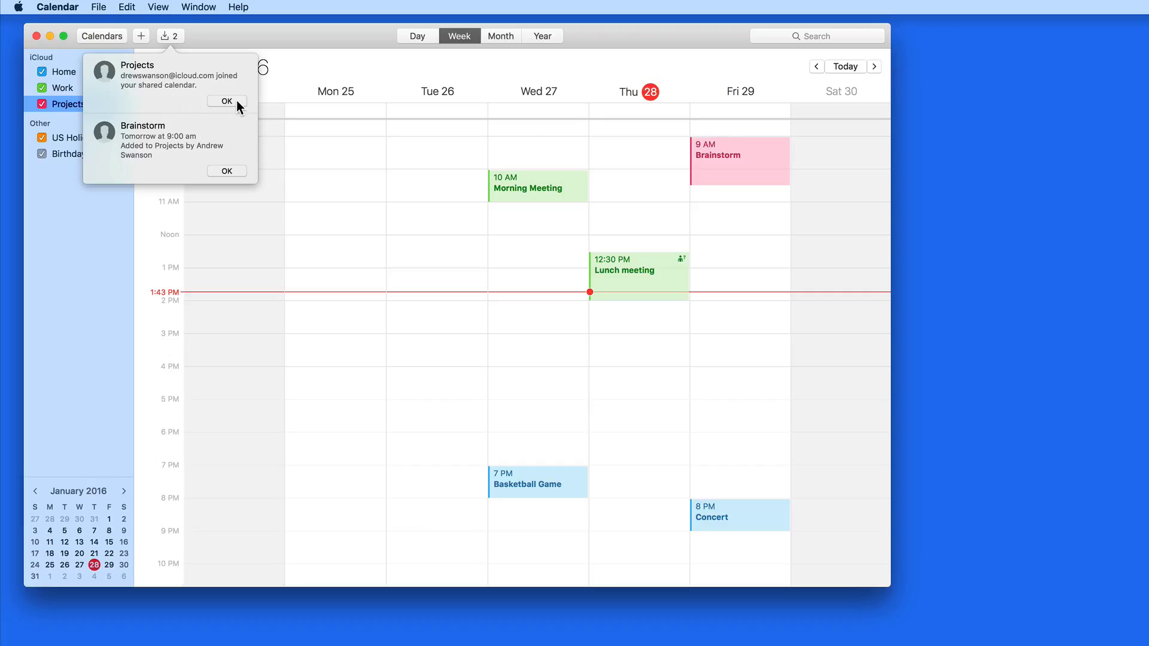
click(226, 101)
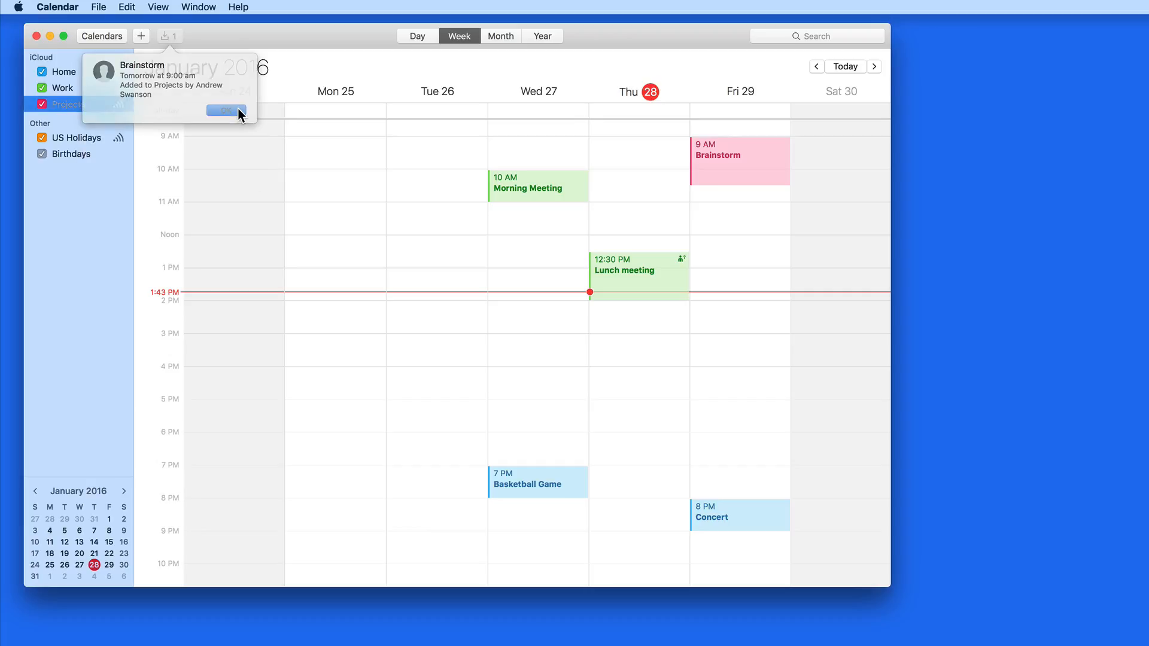
right_click(67, 103)
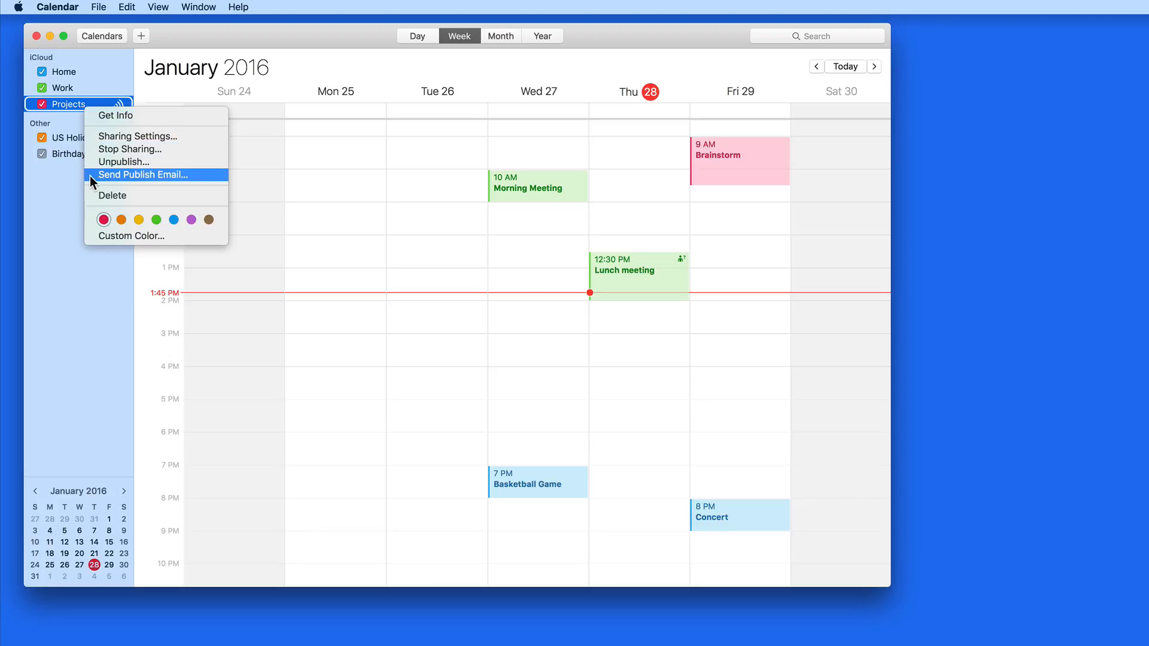
mouse_move(92, 182)
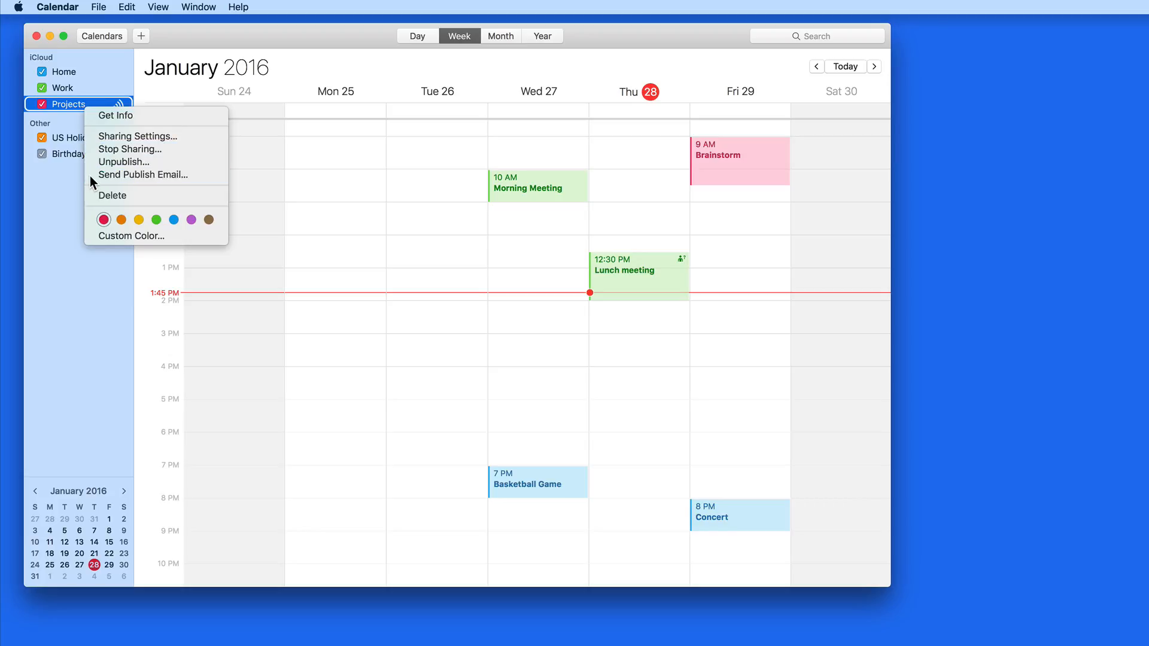
click(142, 174)
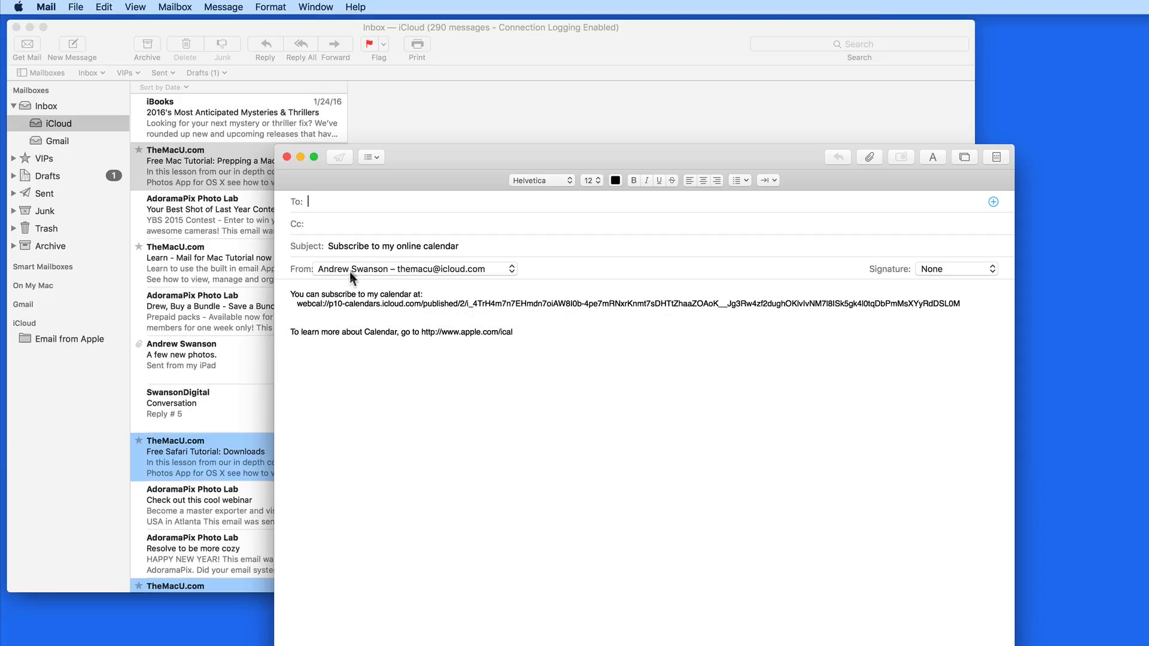
text(SwansonD)
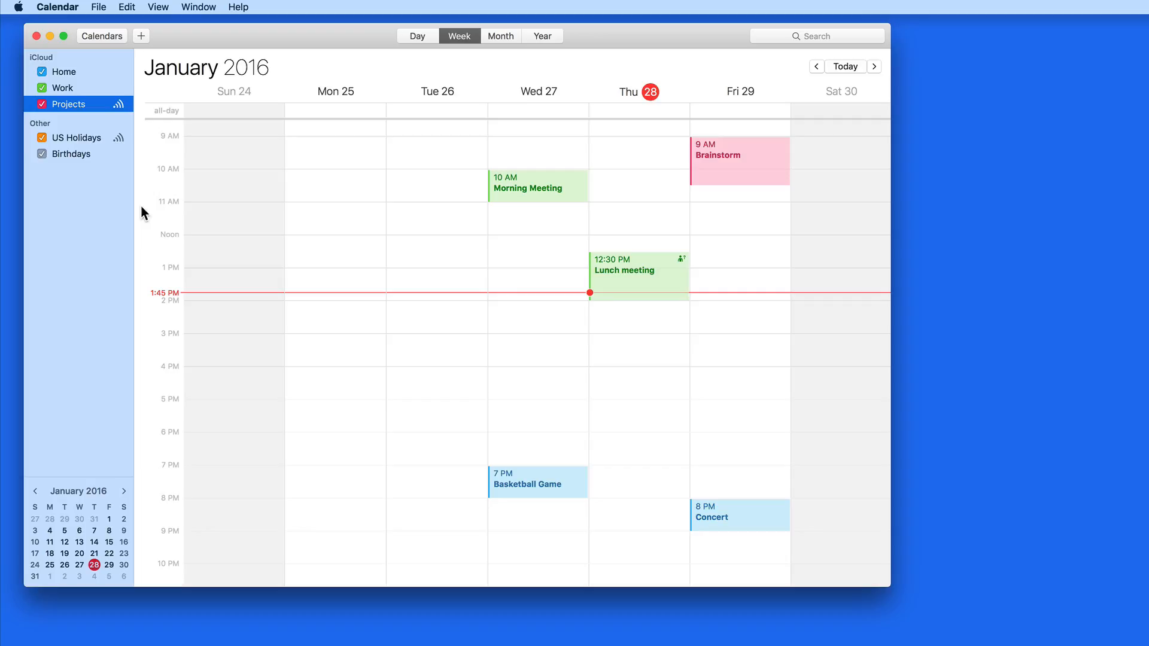
mouse_move(100, 195)
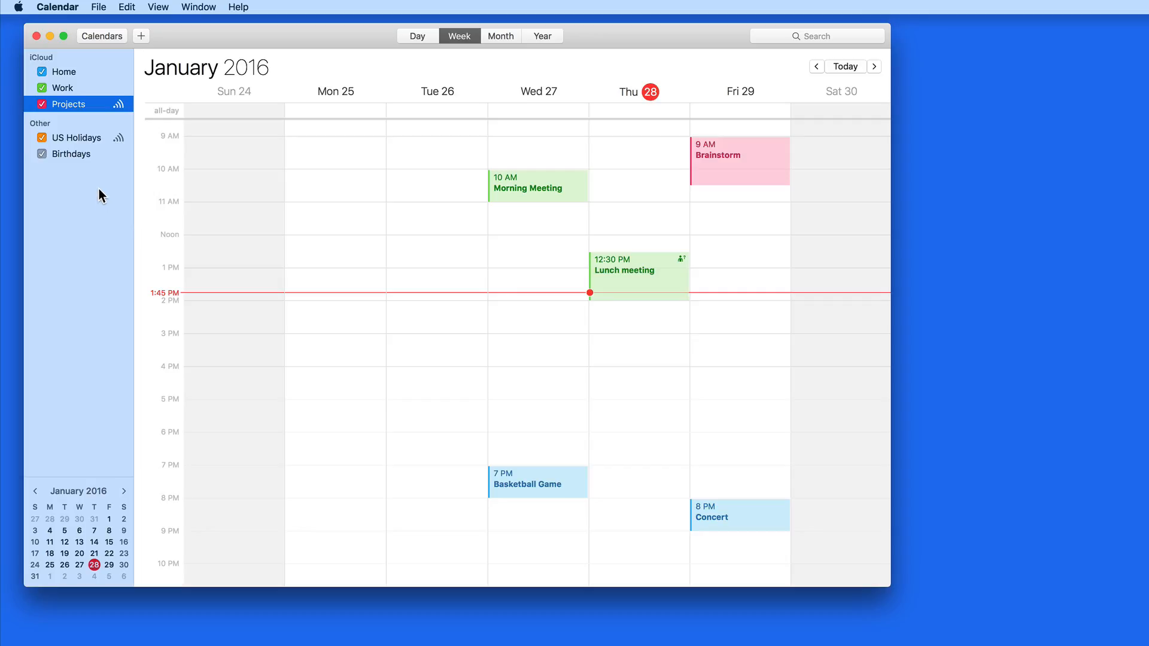
- View the US Holidays calendar's subscription URL and dismiss its details
click(75, 138)
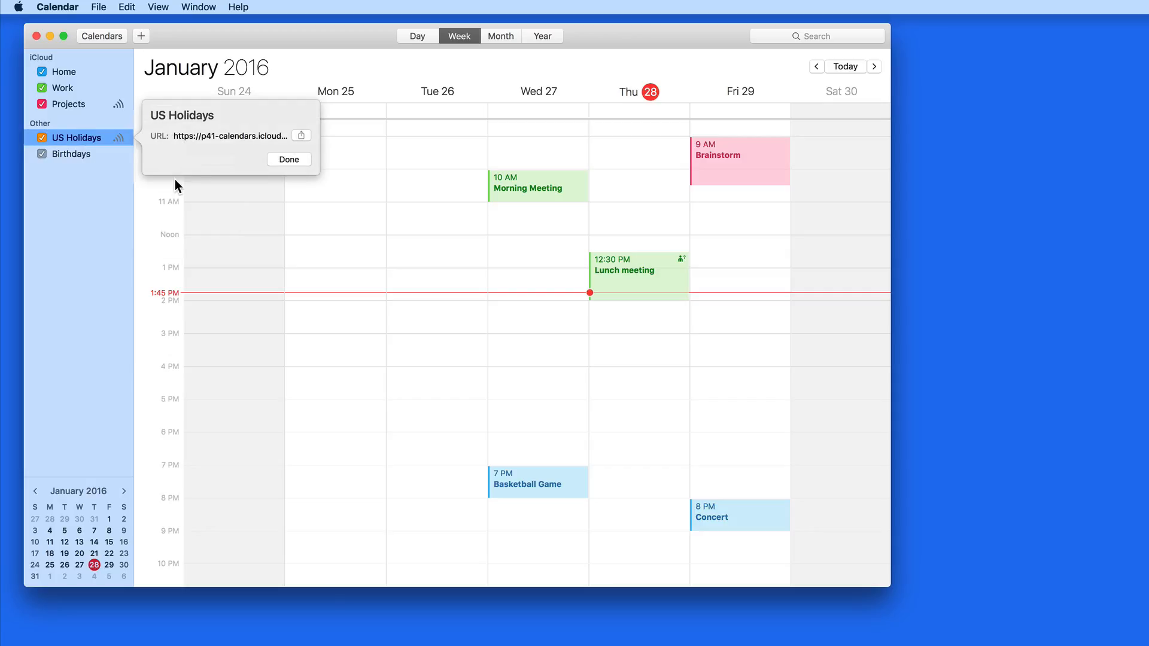
mouse_move(202, 151)
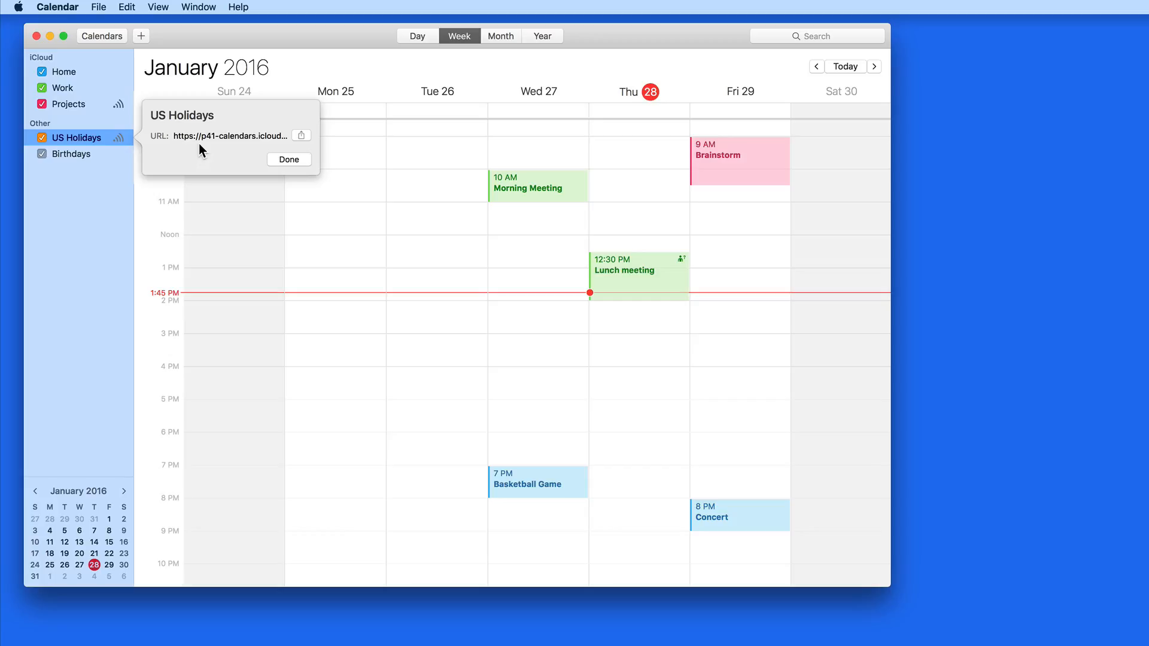
click(289, 160)
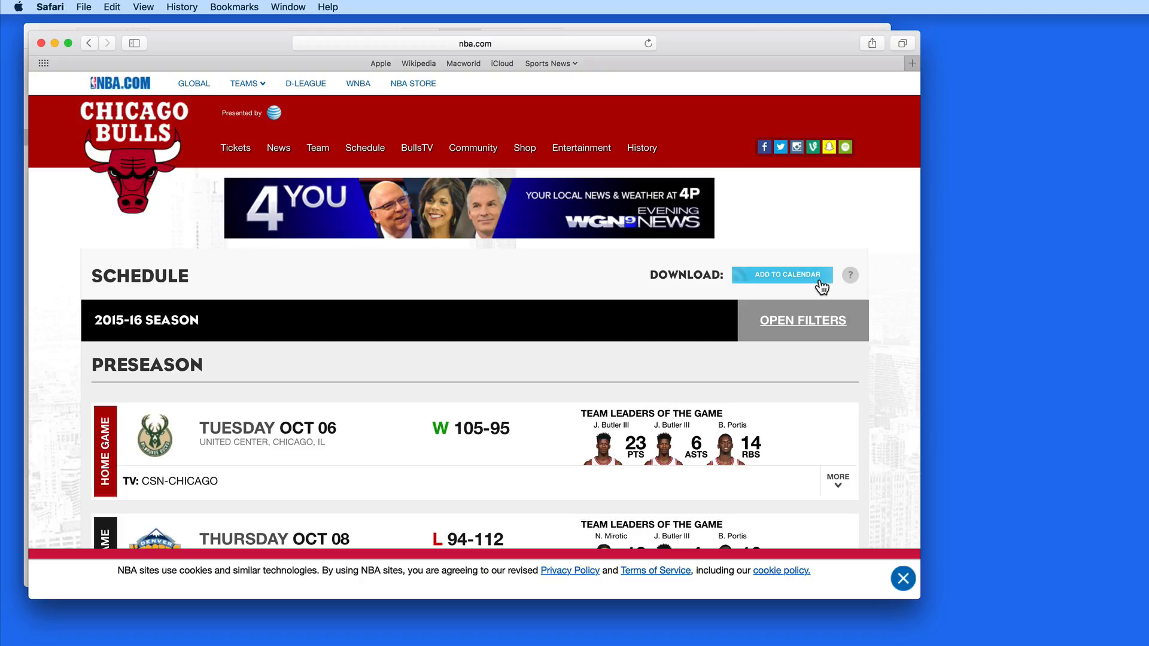
- Add the full Bulls schedule to calendar and sync it with Apple Calendar
click(781, 274)
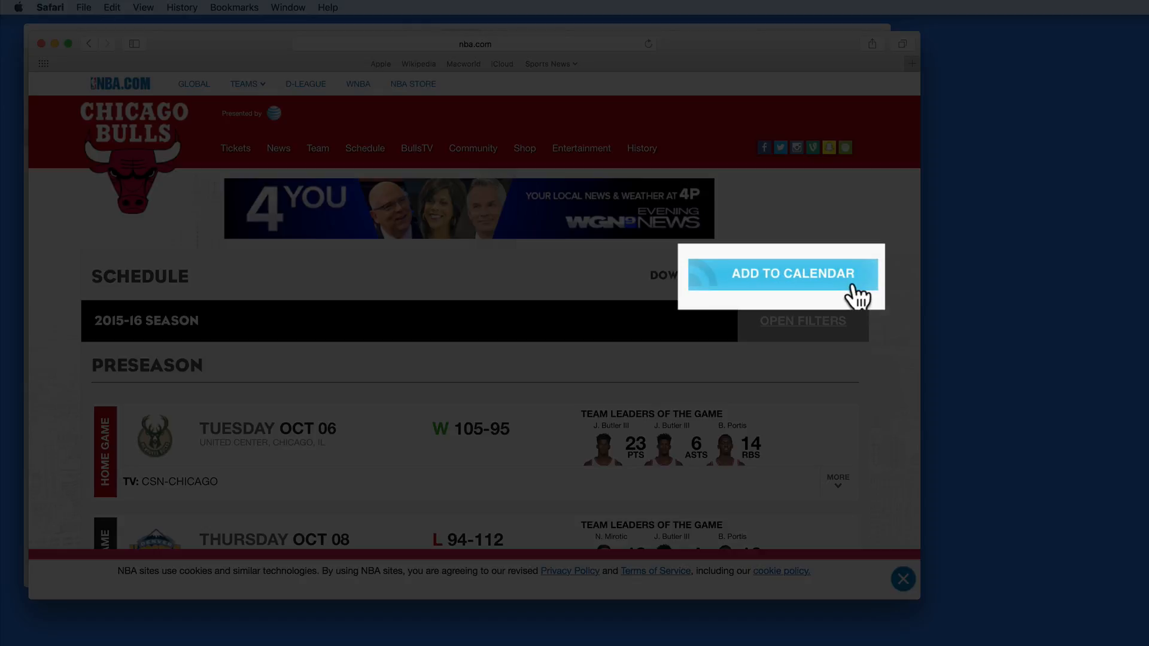
click(781, 273)
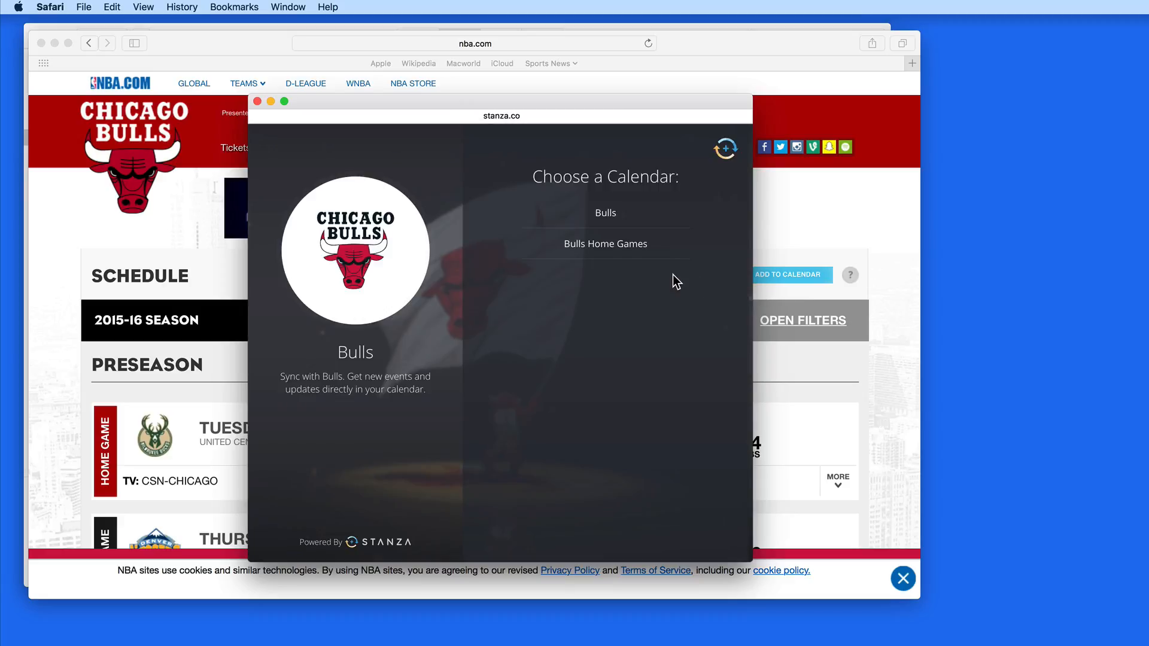
click(605, 213)
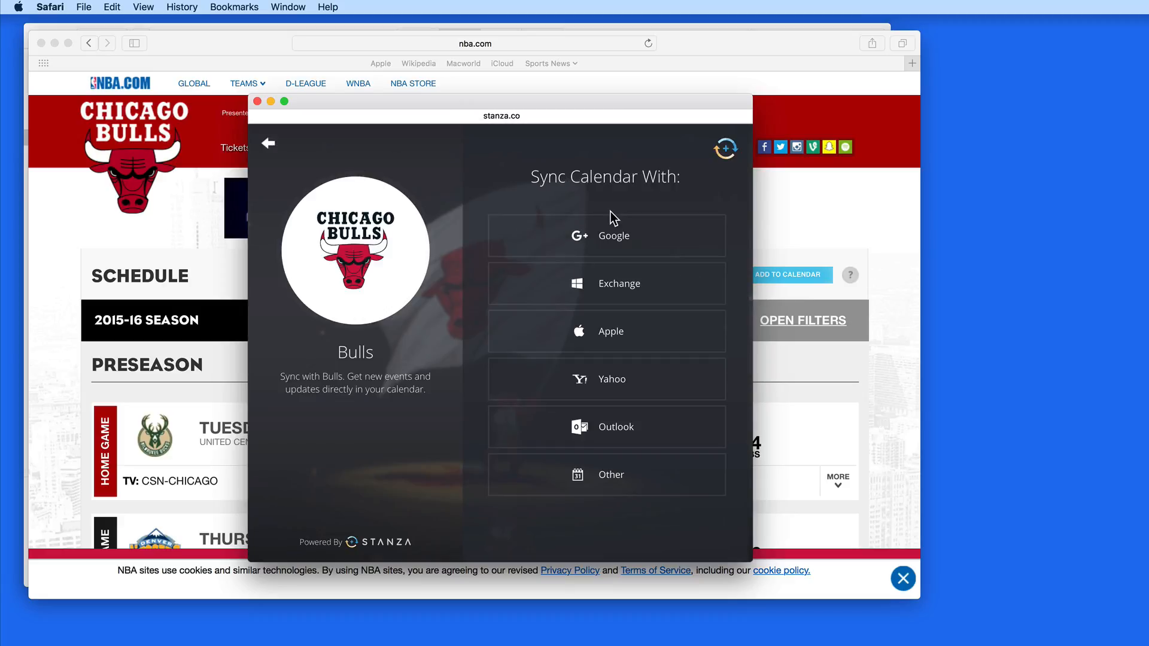
click(605, 332)
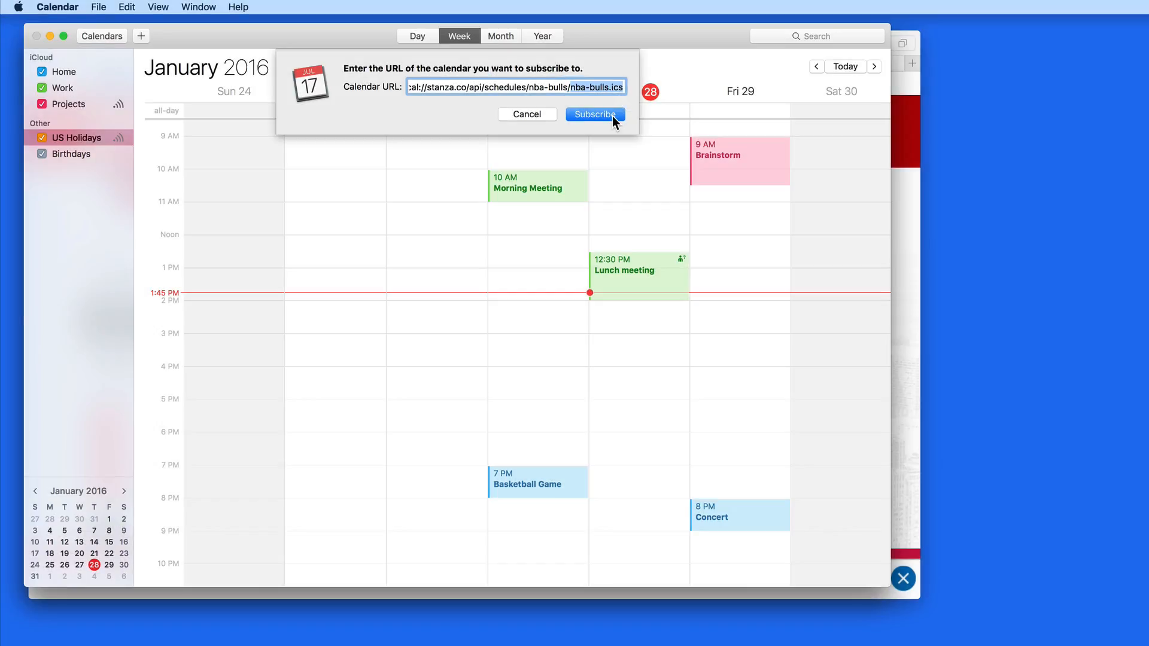
- Subscribe to the nba-bulls.ics feed as a Bulls calendar in iCloud, refreshing weekly
click(594, 114)
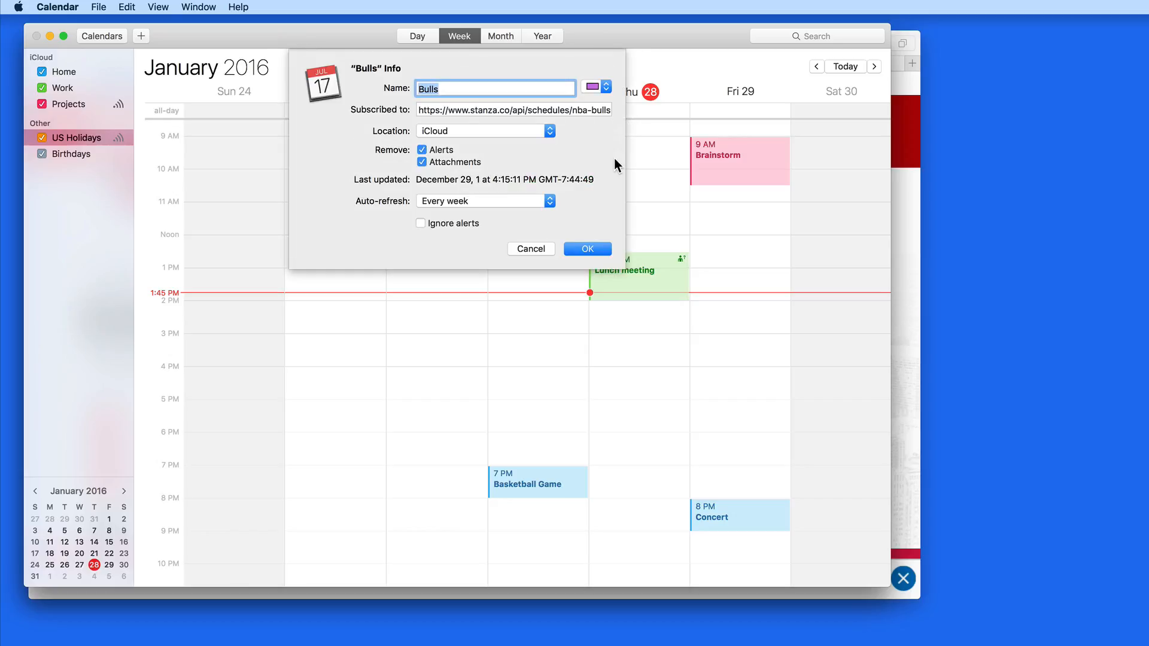
click(586, 249)
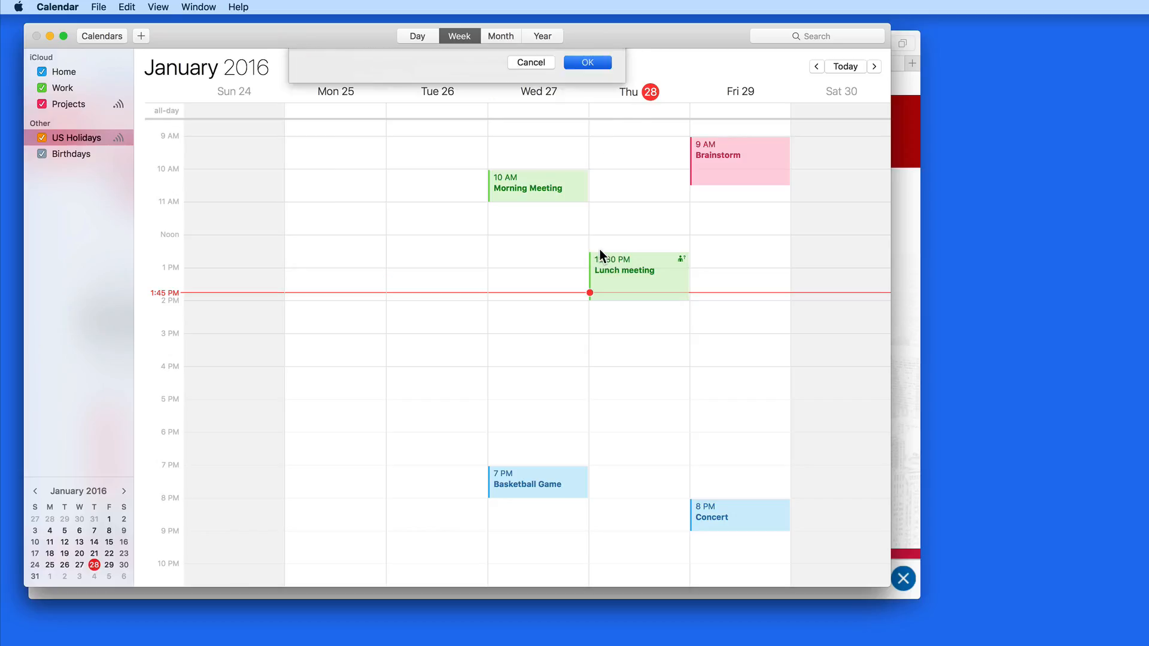